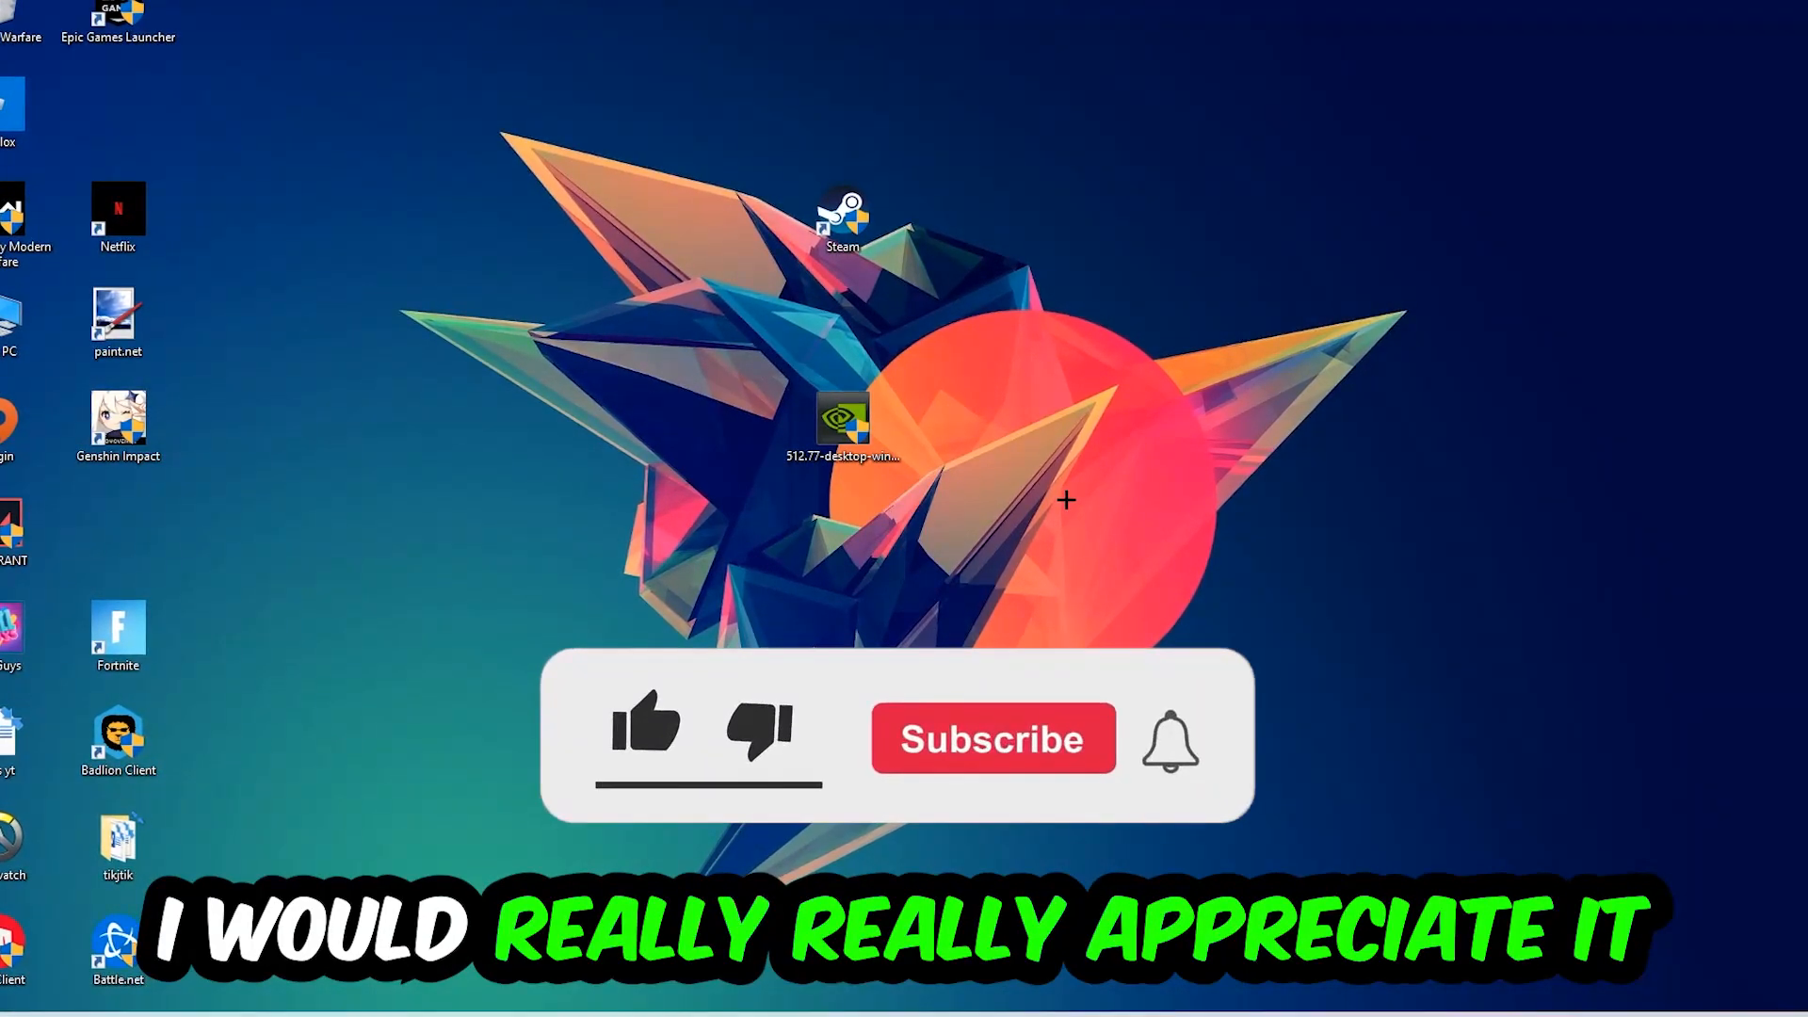
# Step: Start Task Manager from the taskbar and bring up actions for the Google Chrome process
pyautogui.click(644, 732)
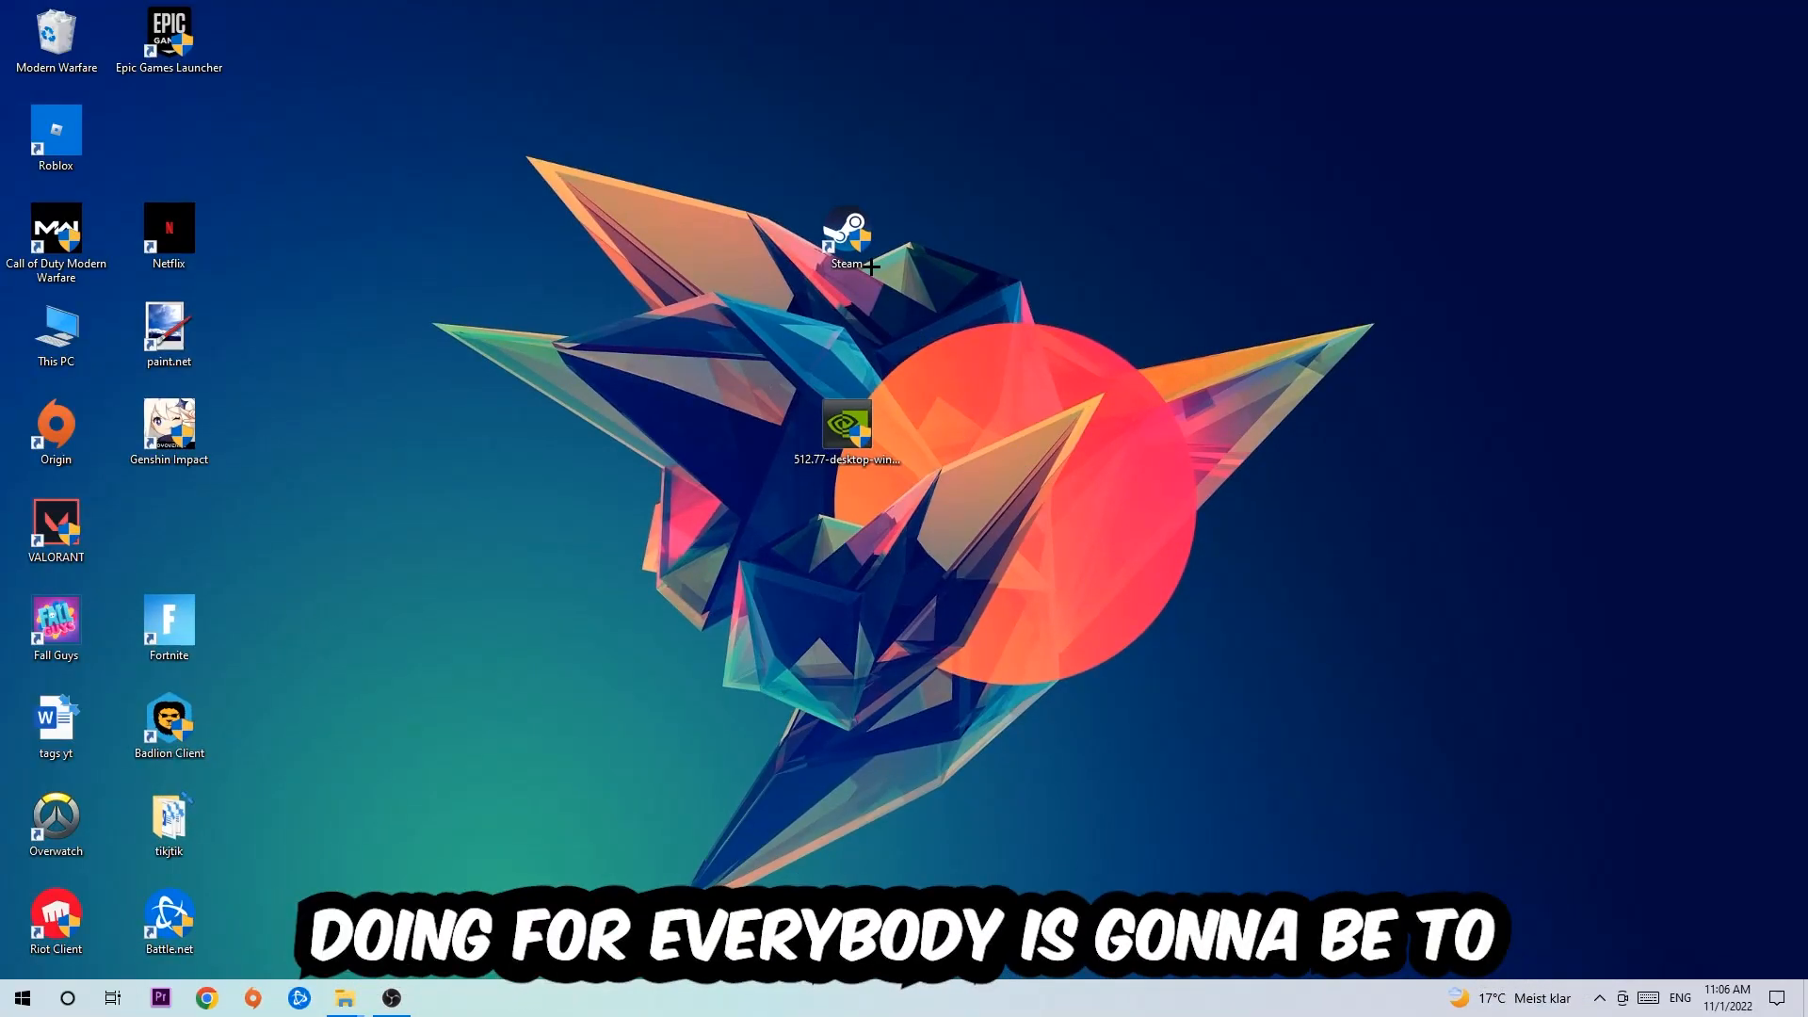
pyautogui.rightClick(657, 998)
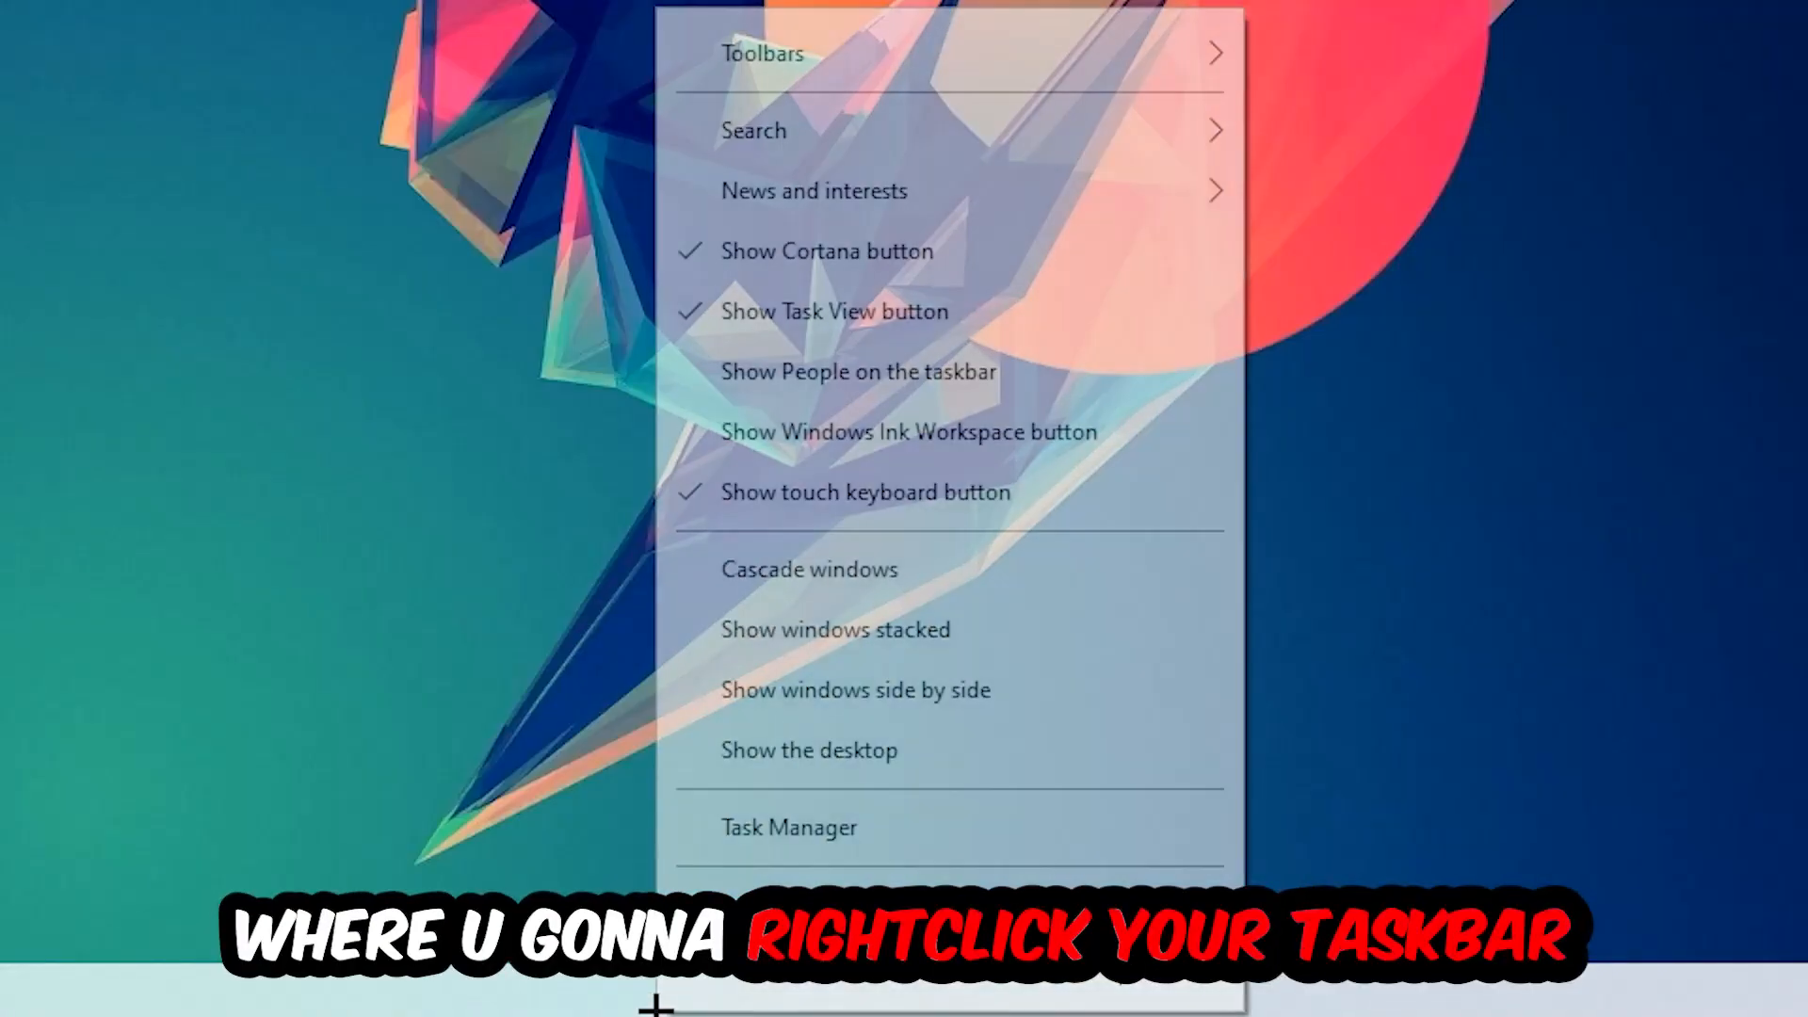
pyautogui.click(789, 827)
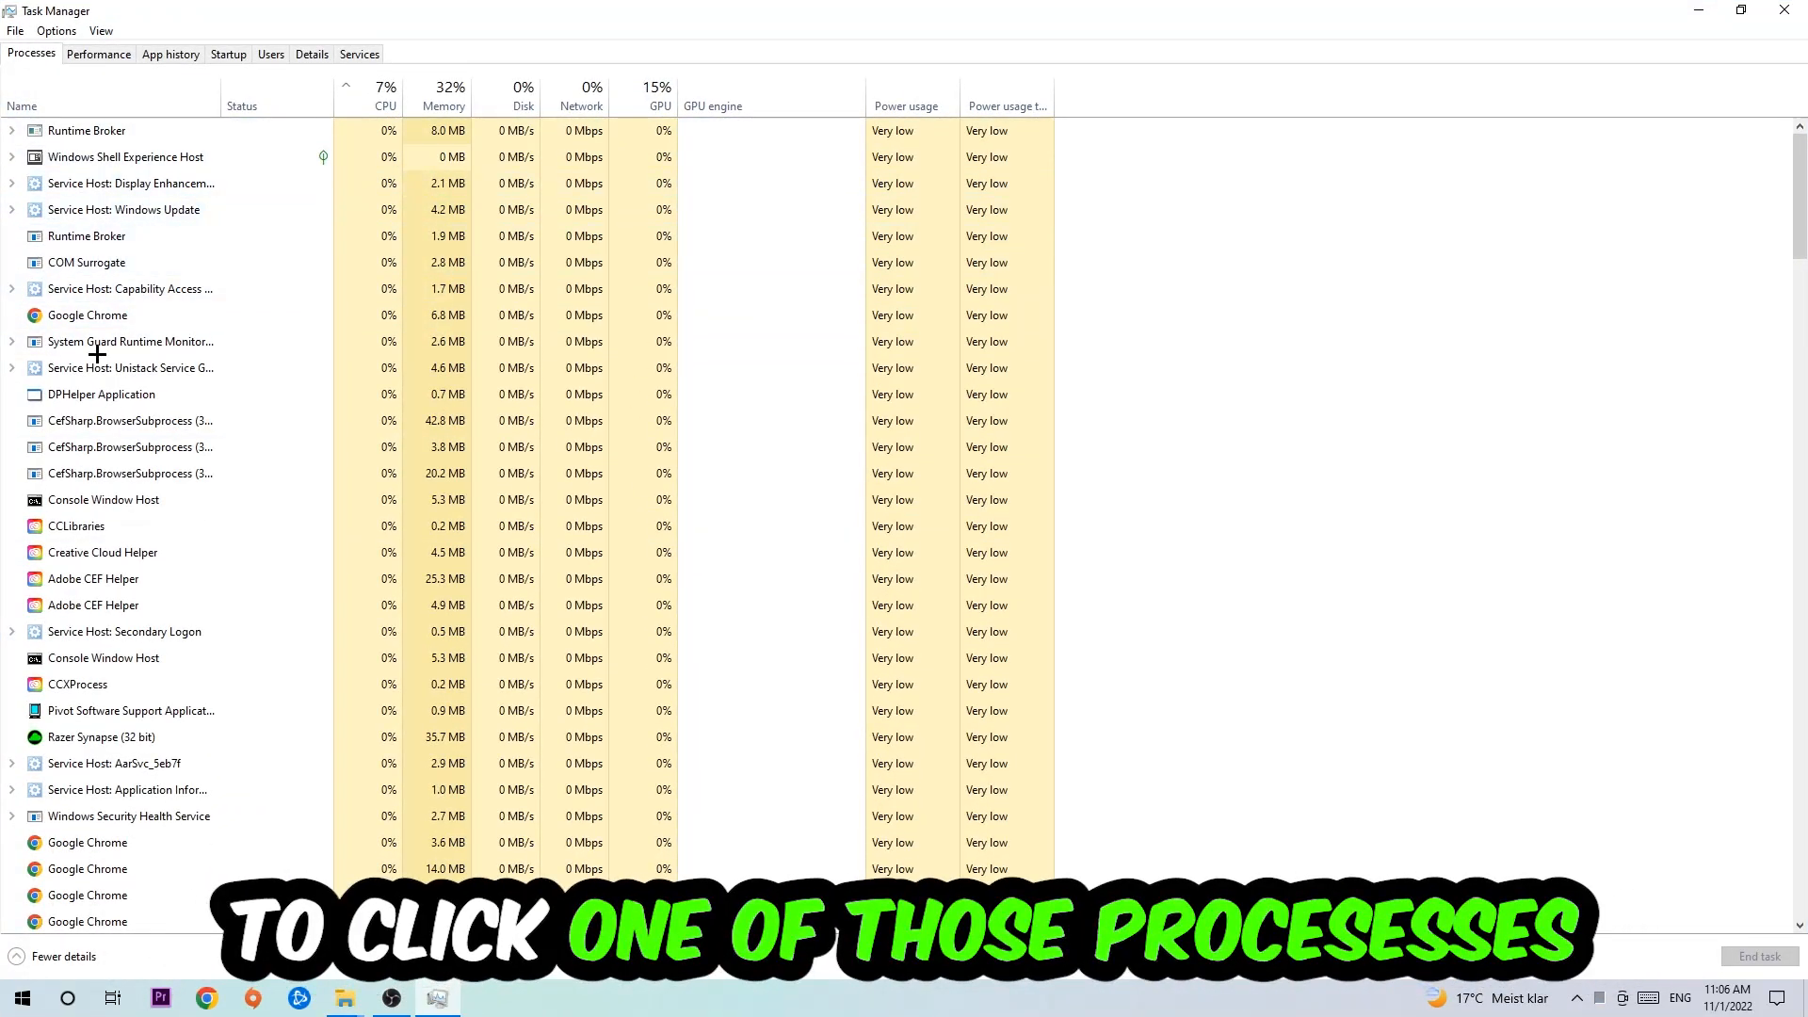
pyautogui.click(87, 314)
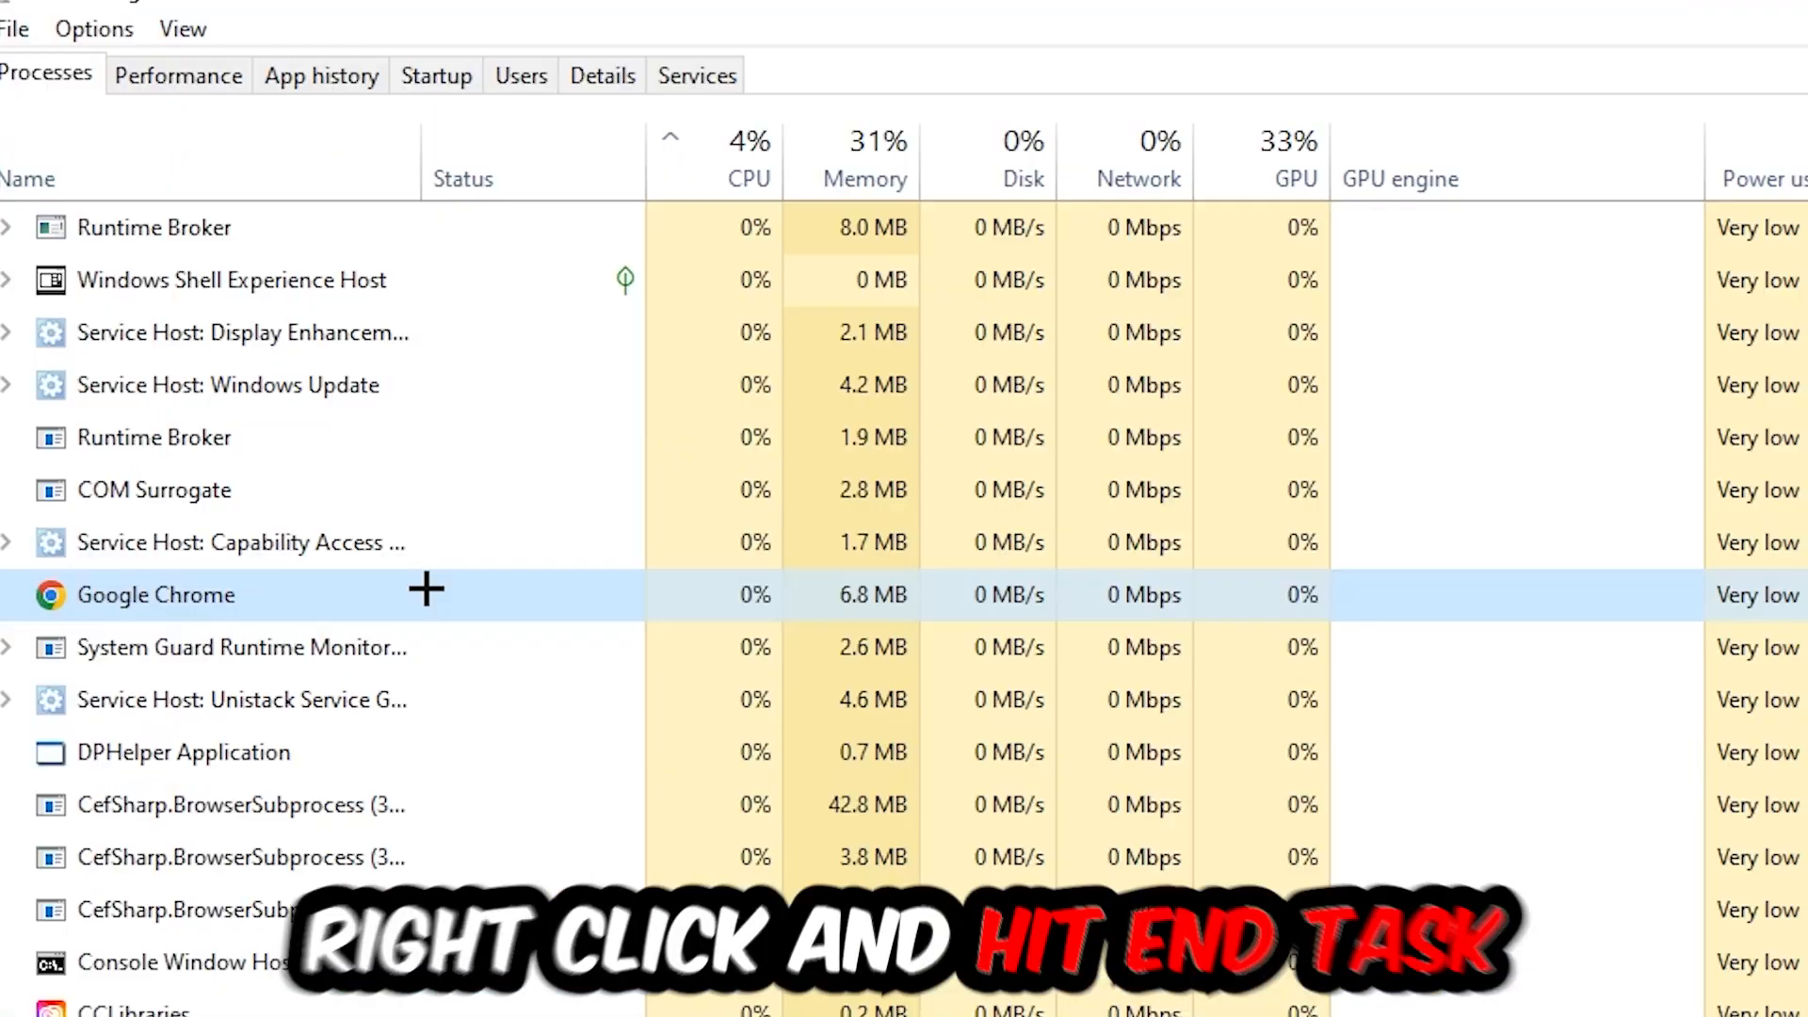
pyautogui.rightClick(156, 593)
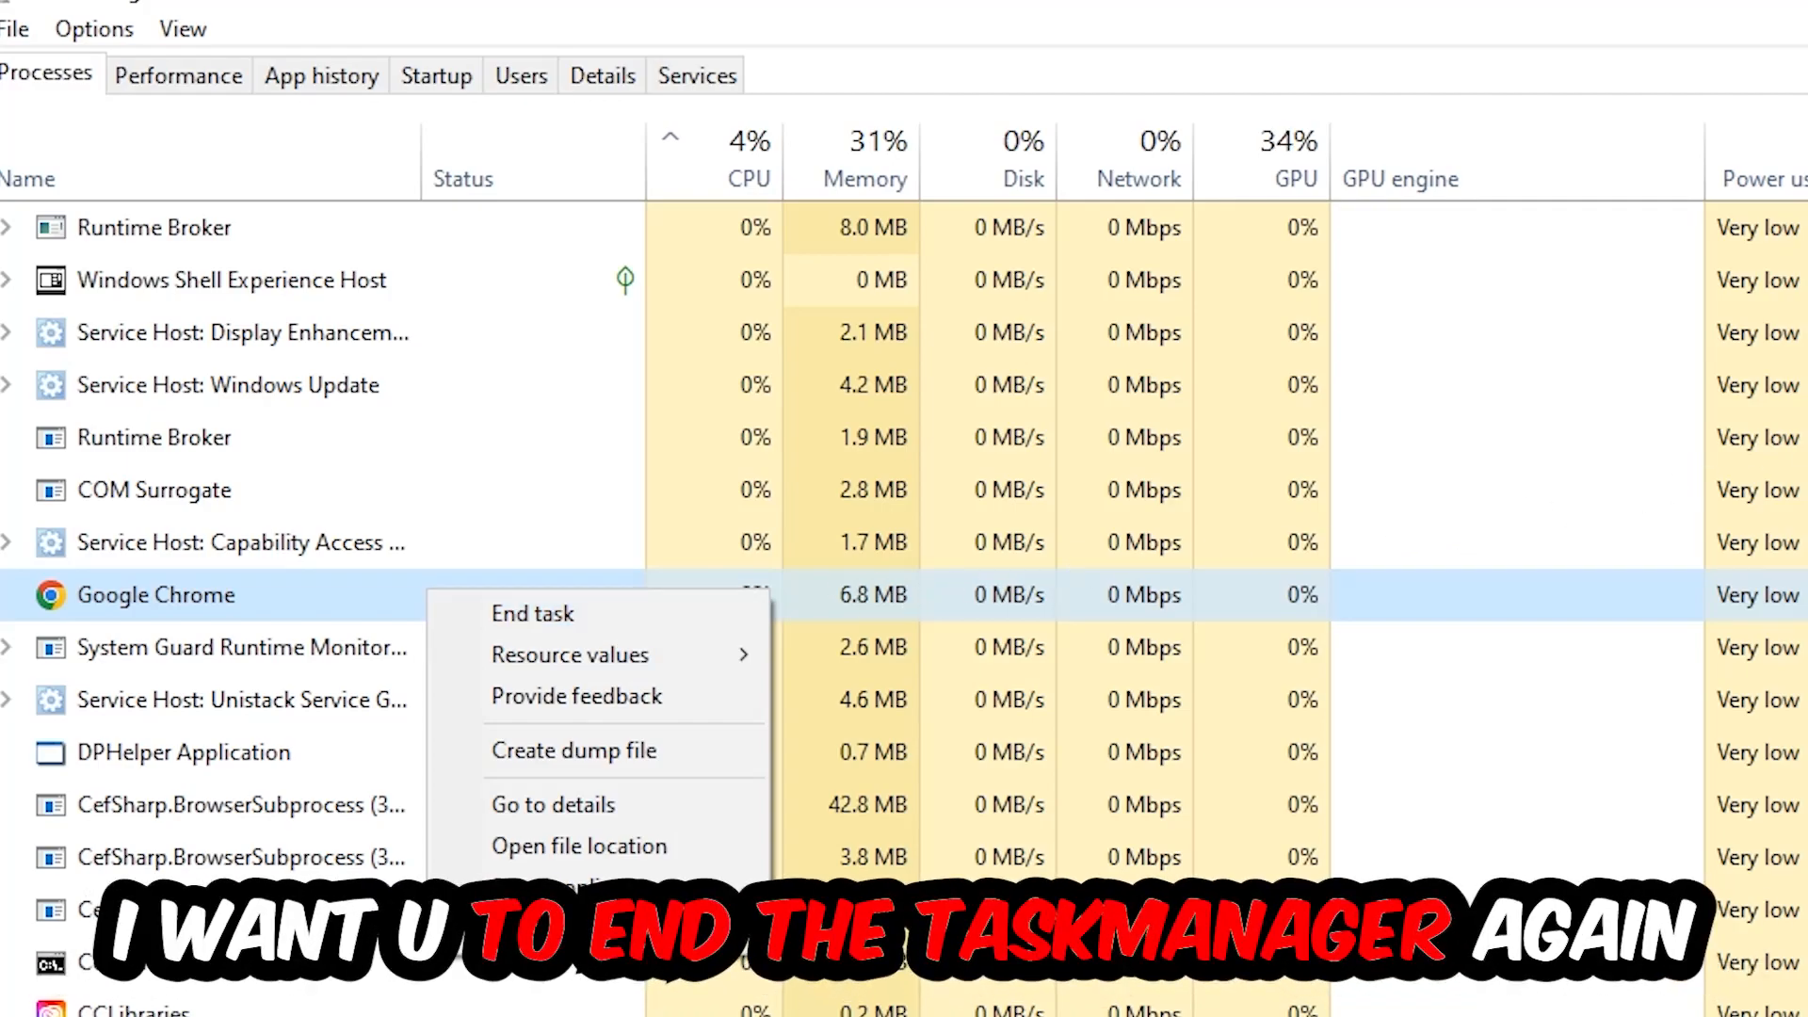
# Step: End the Google Chrome process, reposition the Steam desktop shortcut, and launch Steam as administrator
pyautogui.click(533, 612)
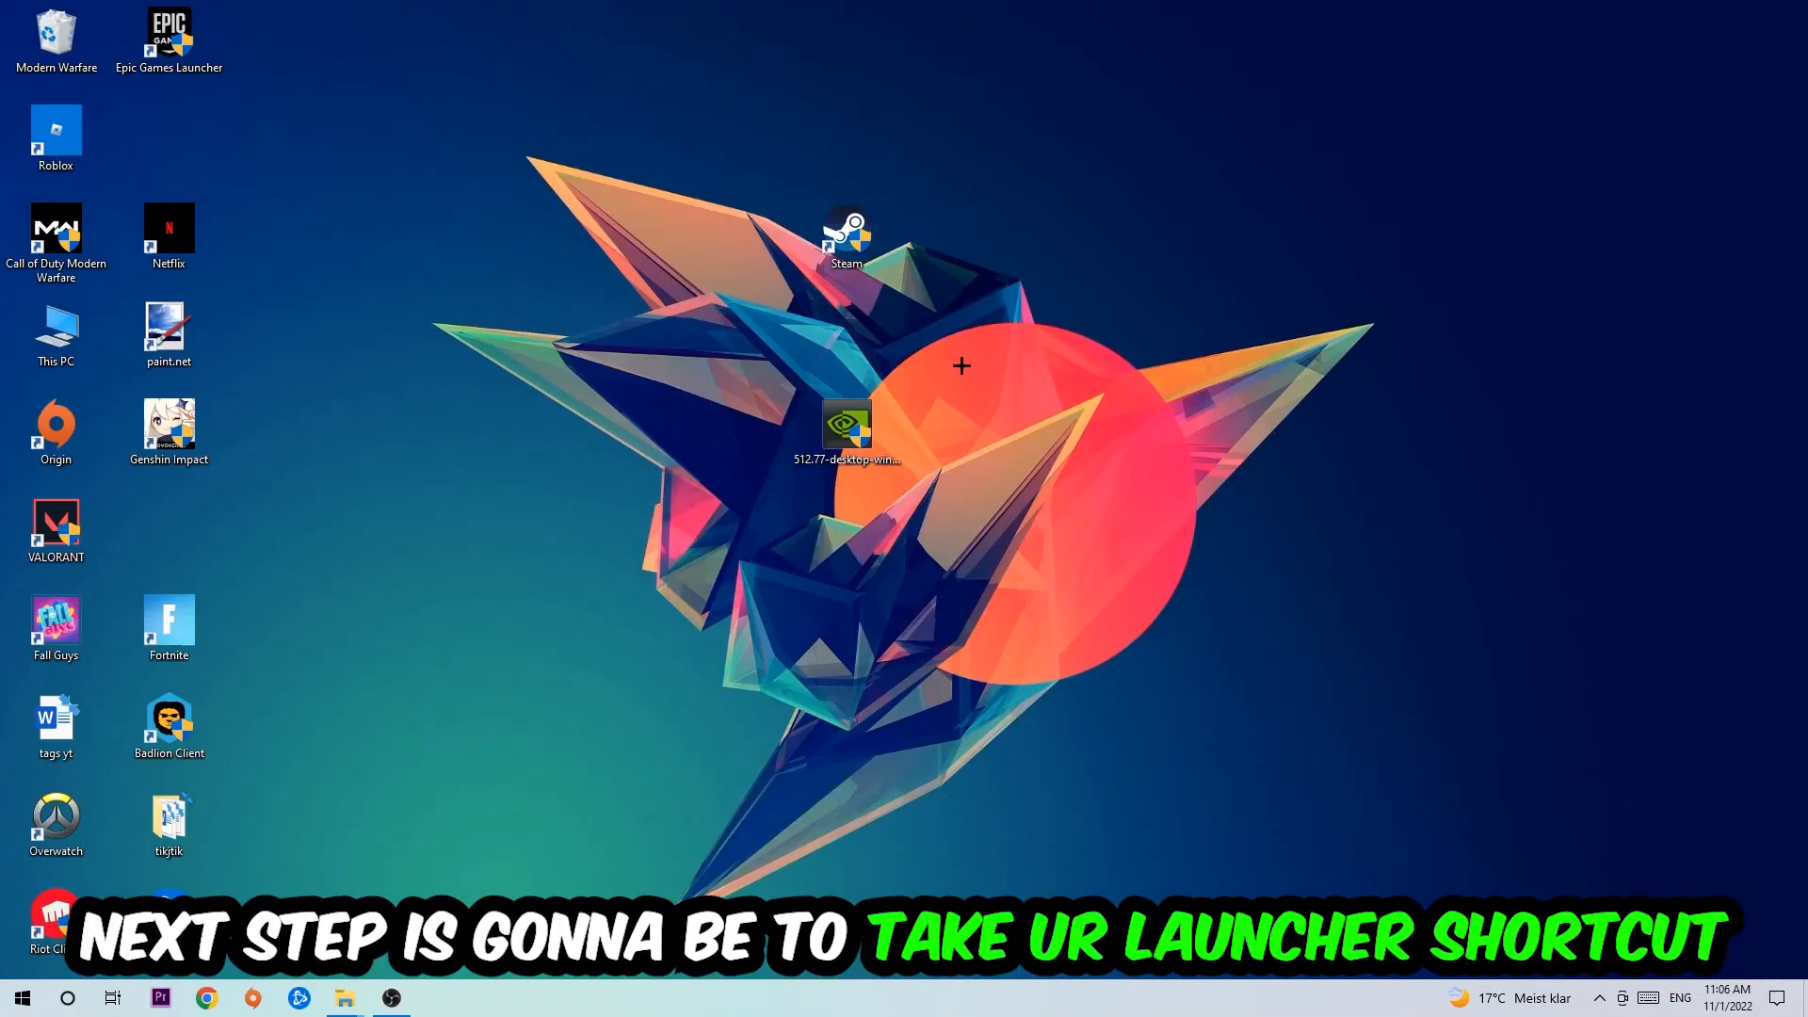
pyautogui.moveTo(848, 237); pyautogui.dragTo(1071, 335)
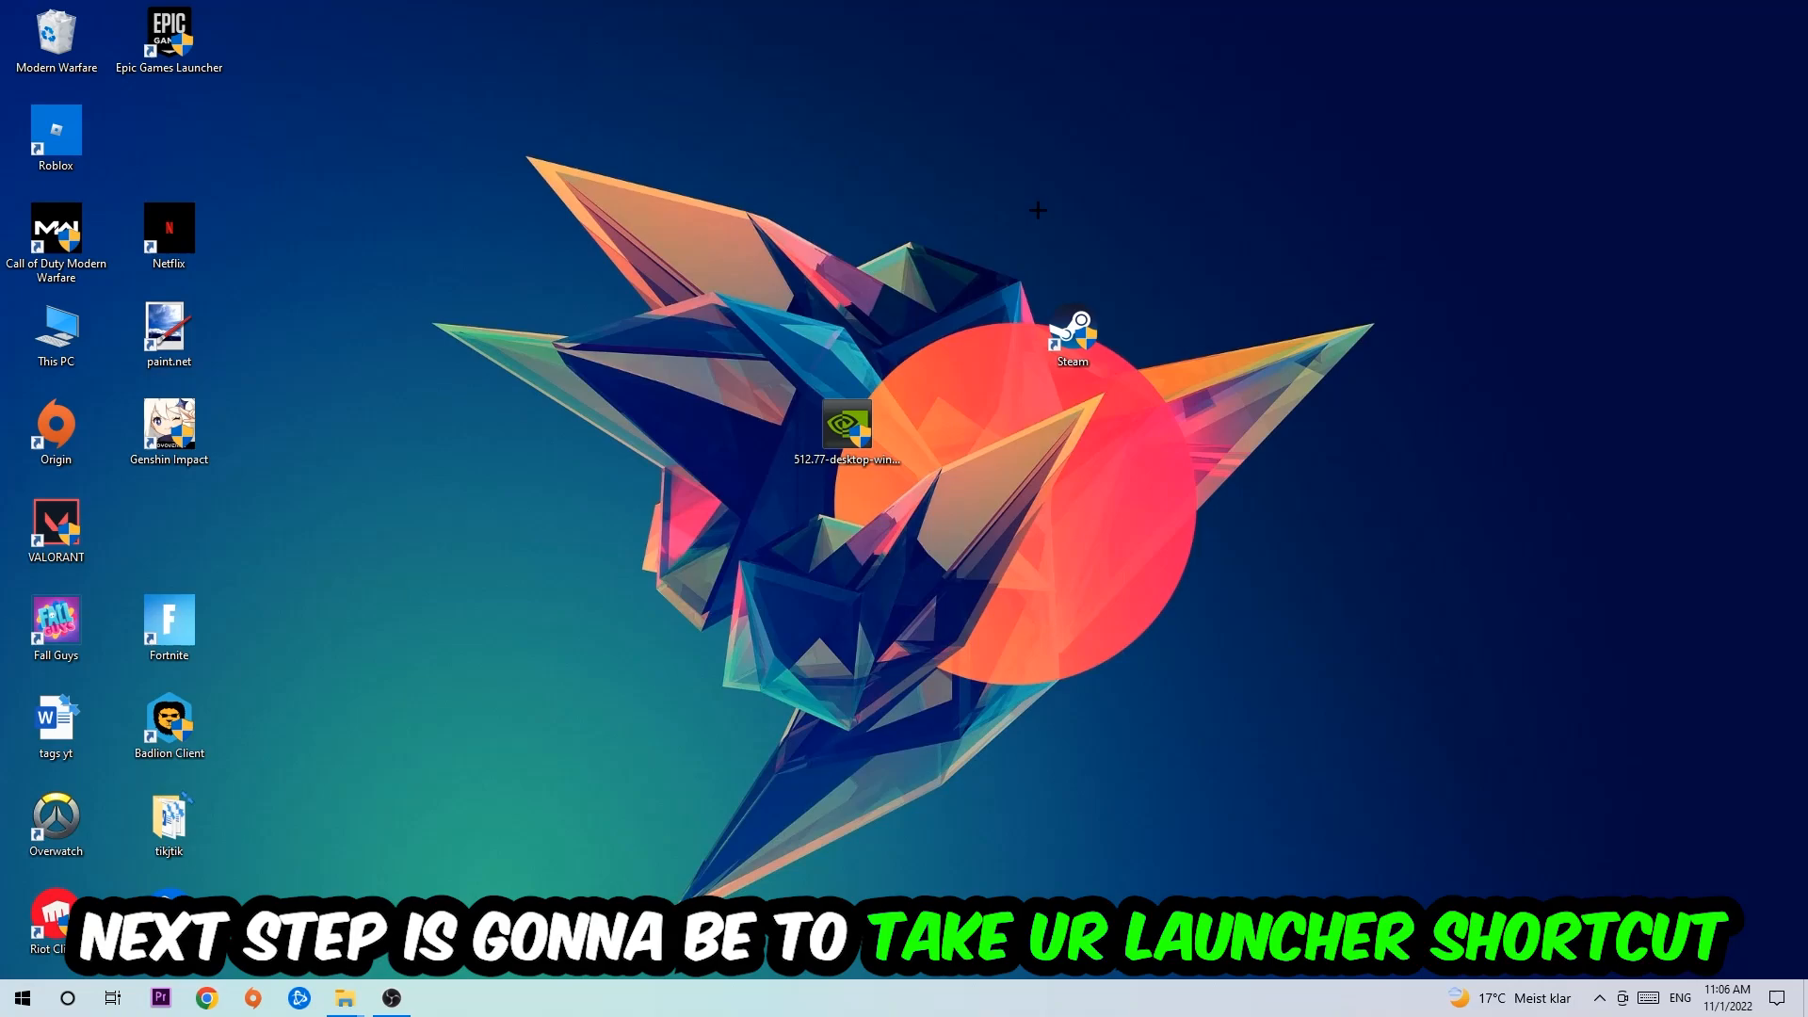
pyautogui.moveTo(1071, 335); pyautogui.dragTo(882, 260)
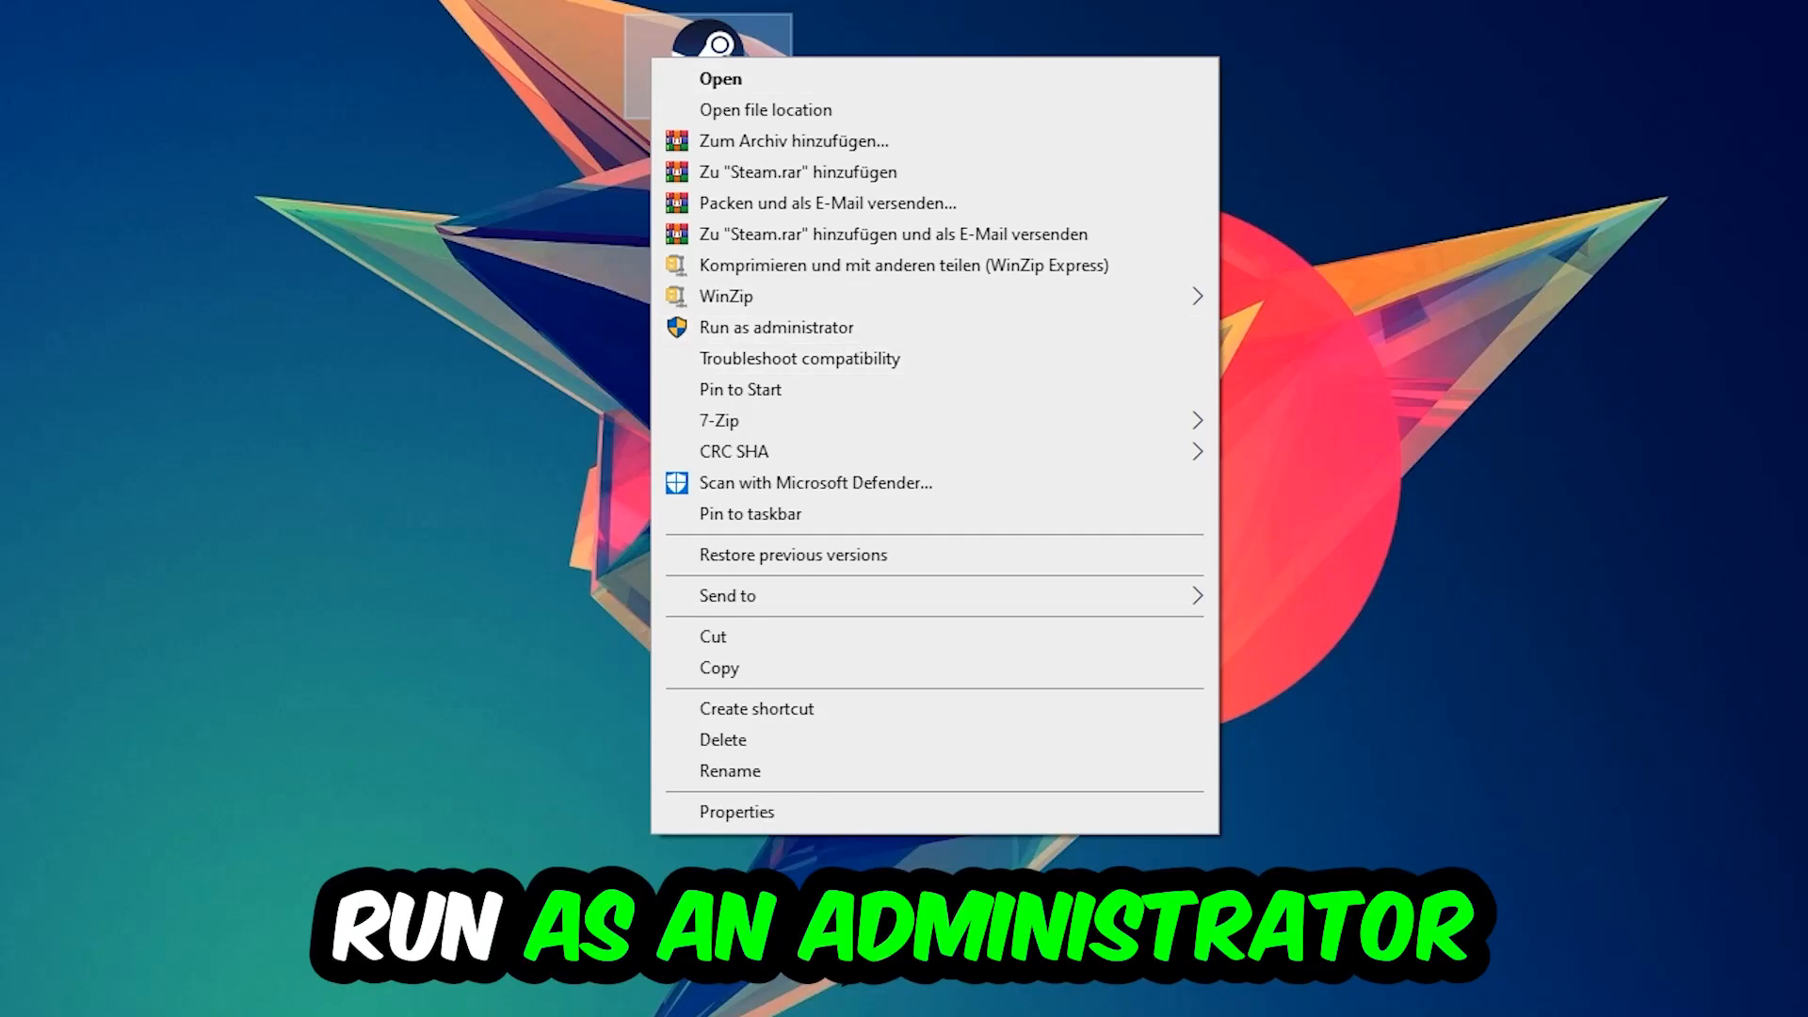
pyautogui.click(775, 326)
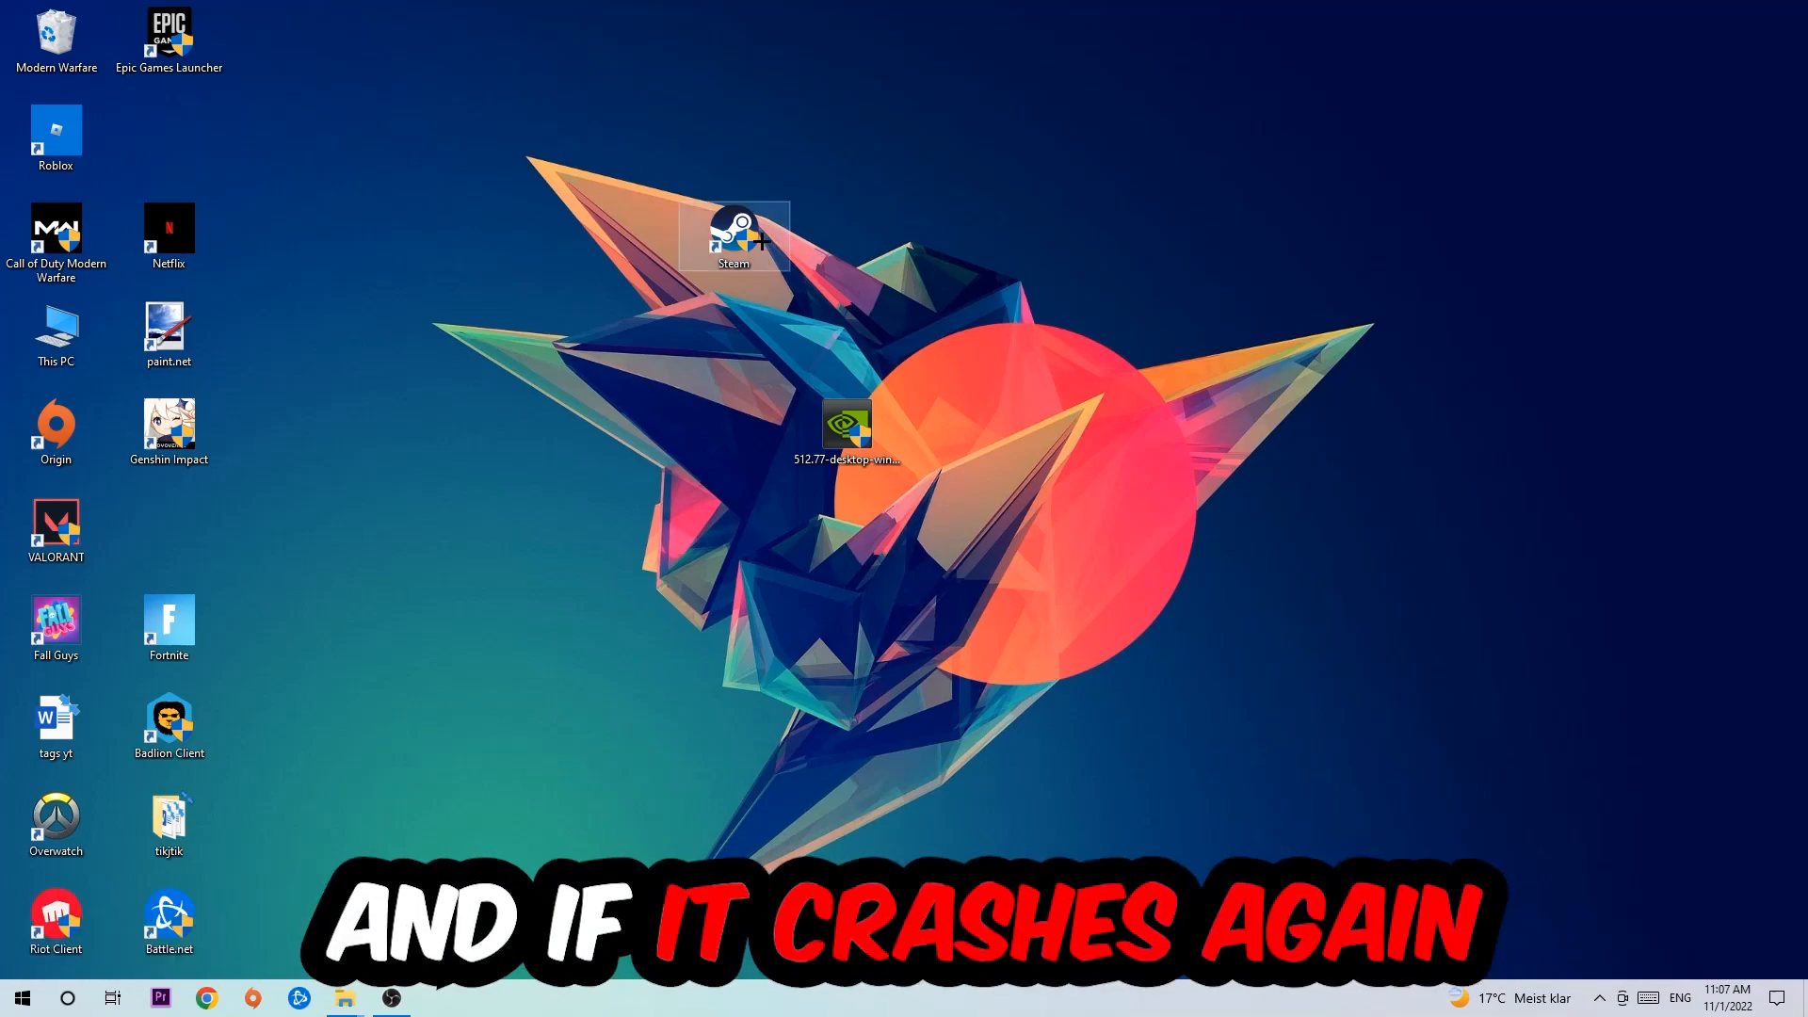
# Step: In the Steam shortcut's Compatibility properties, set Windows 8 mode and Run as administrator, then apply
pyautogui.rightClick(735, 230)
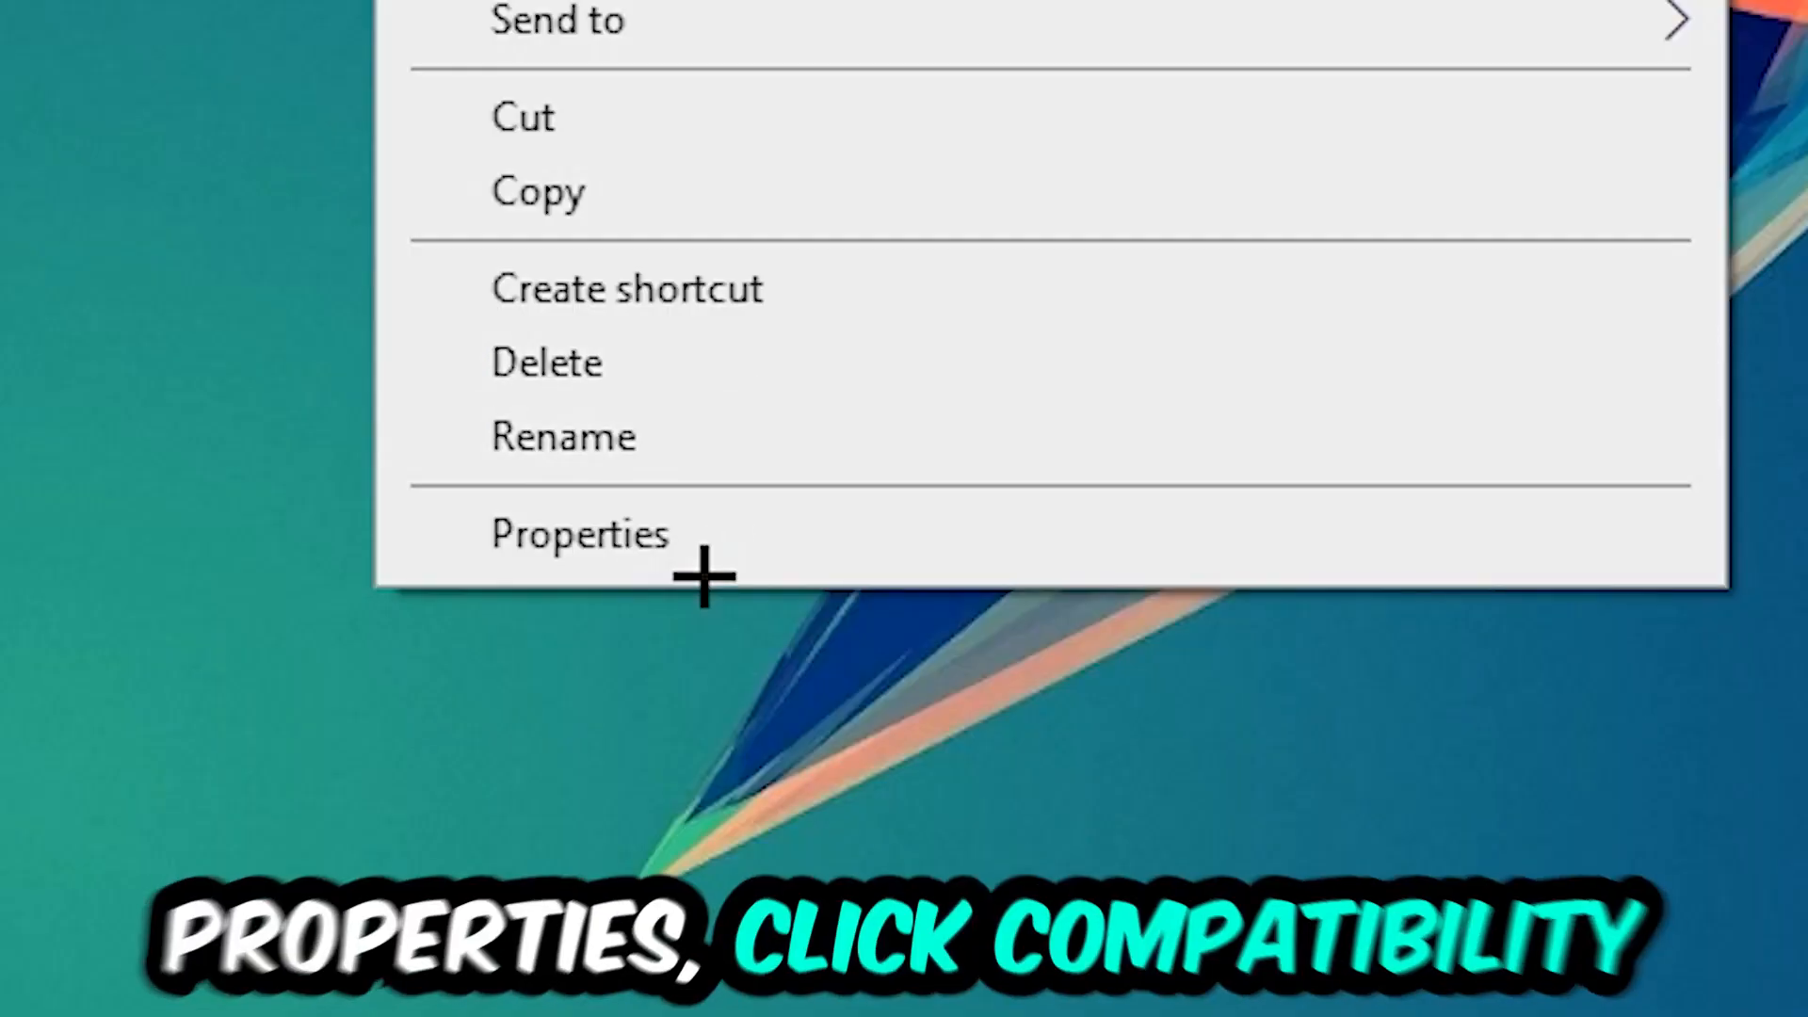
pyautogui.click(580, 533)
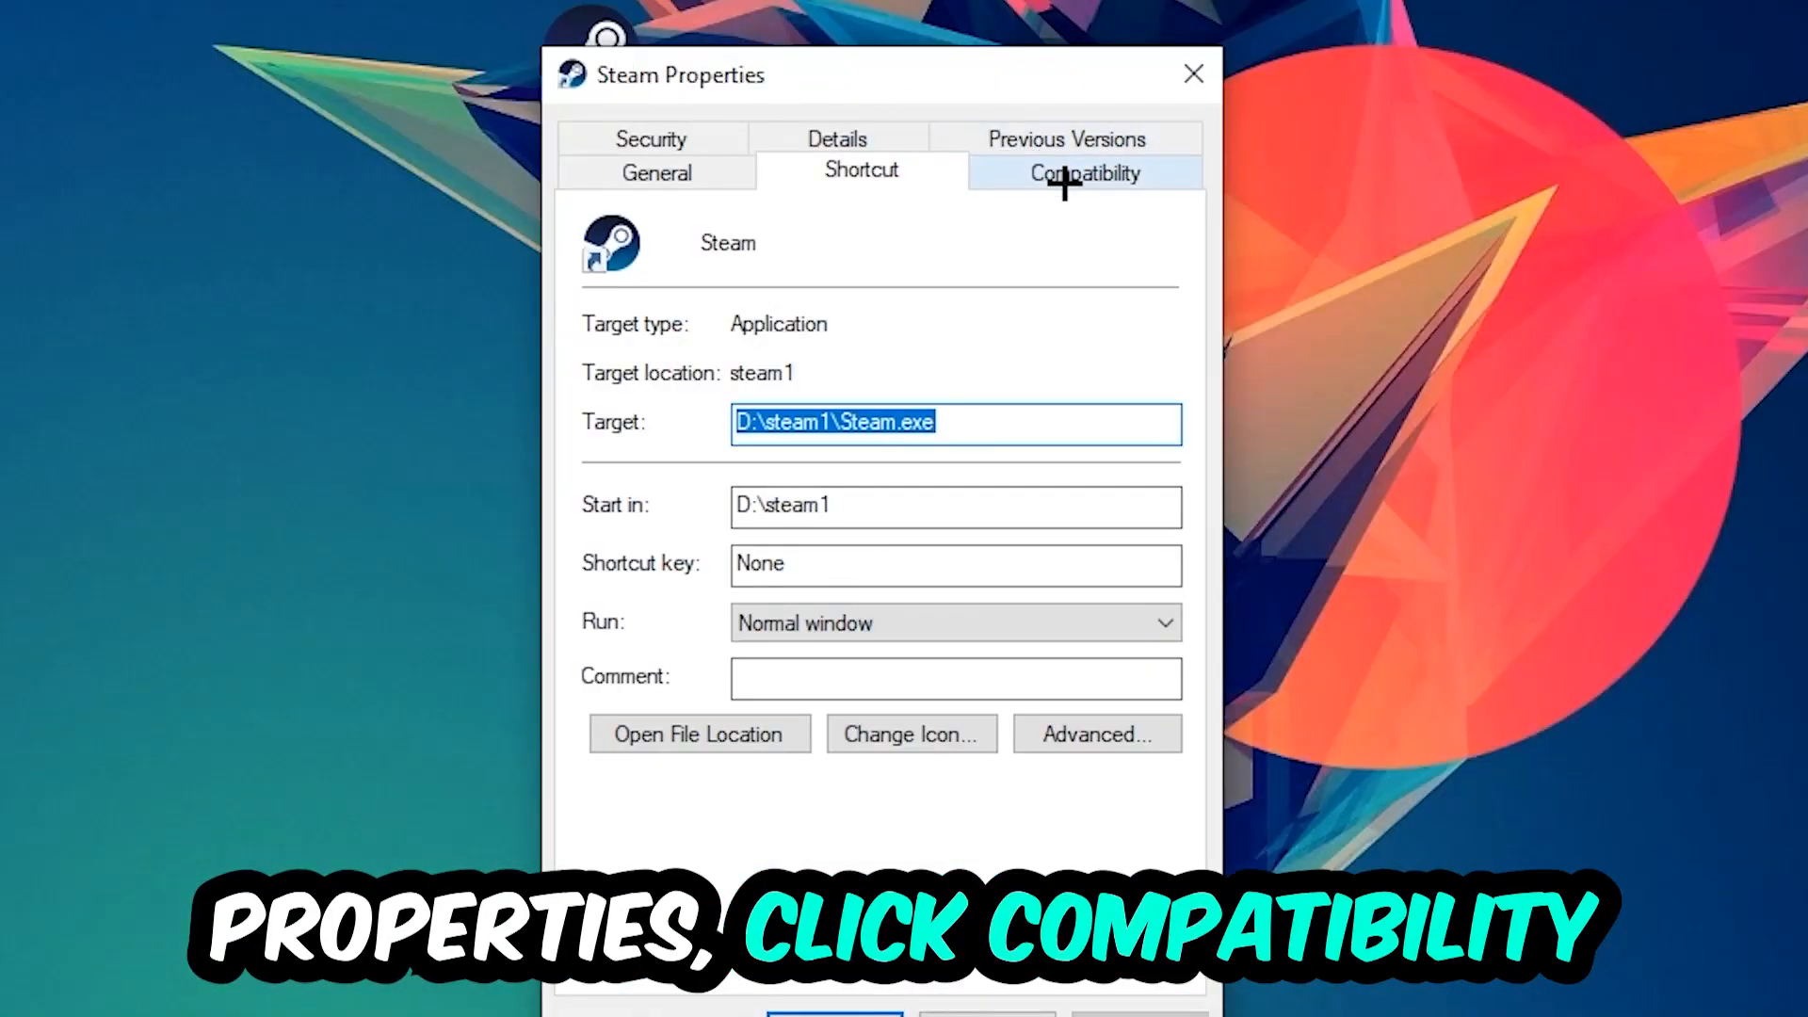
pyautogui.click(1081, 174)
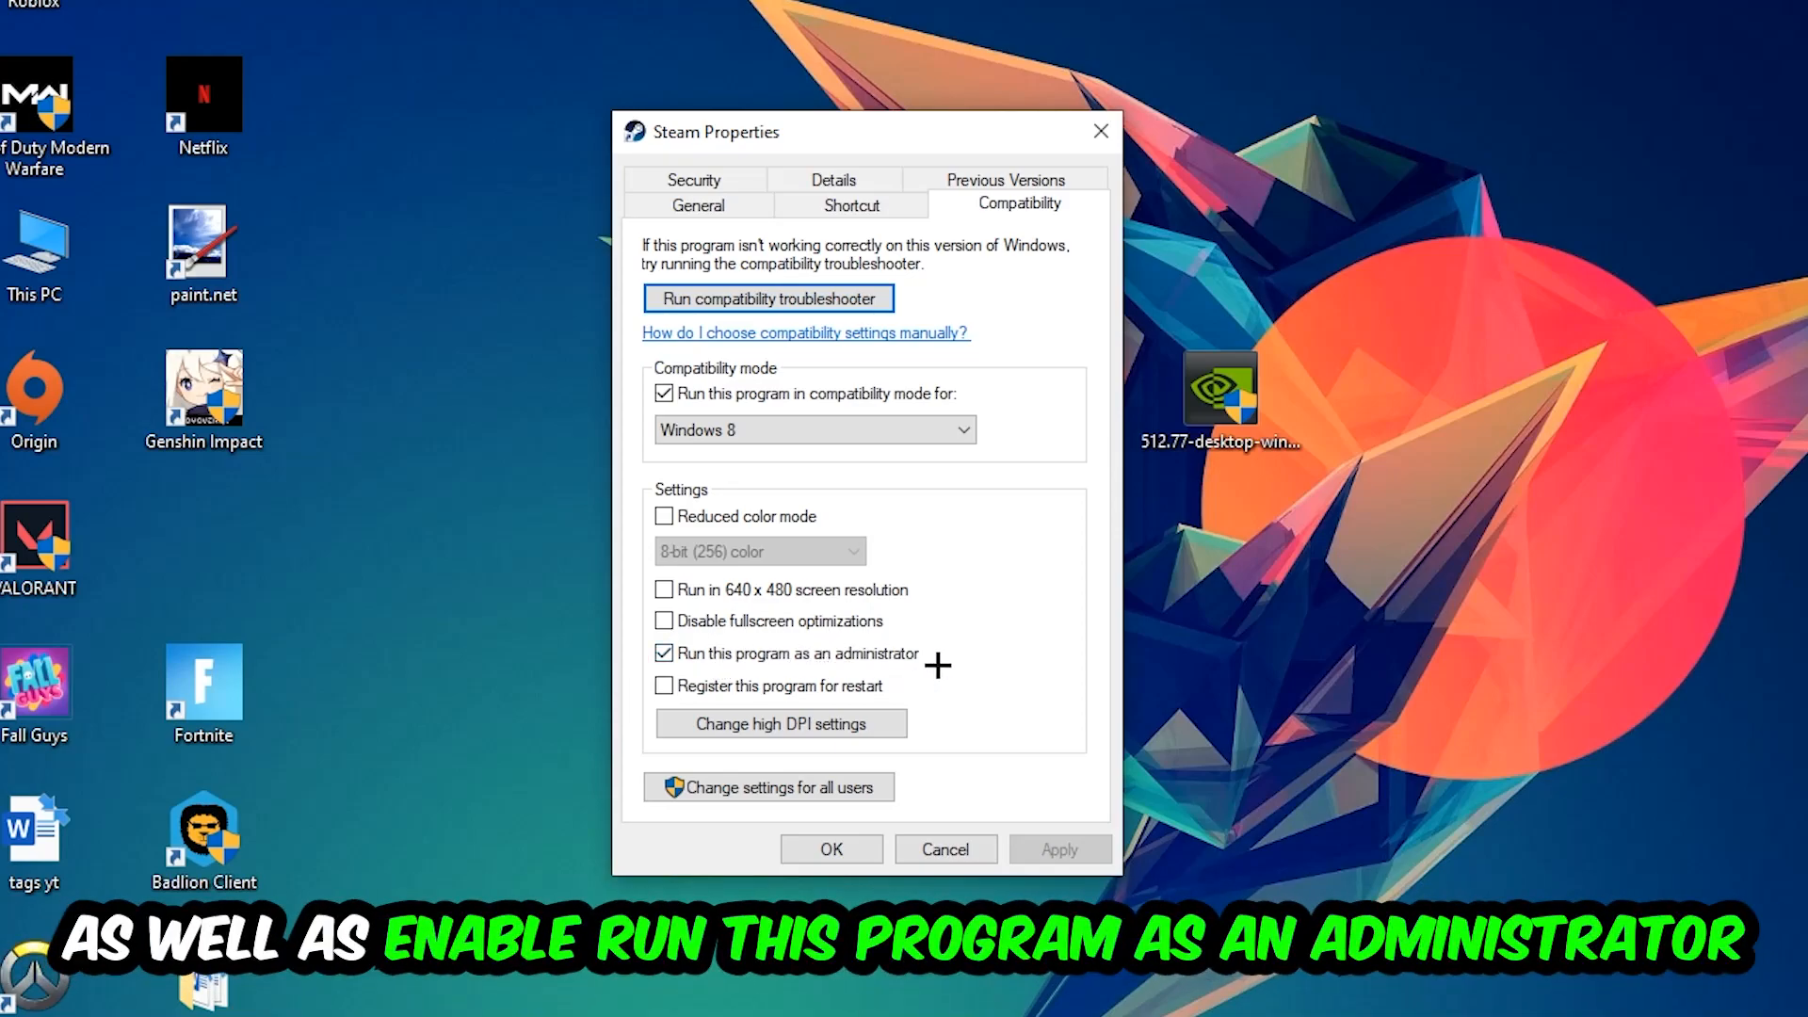
pyautogui.click(831, 849)
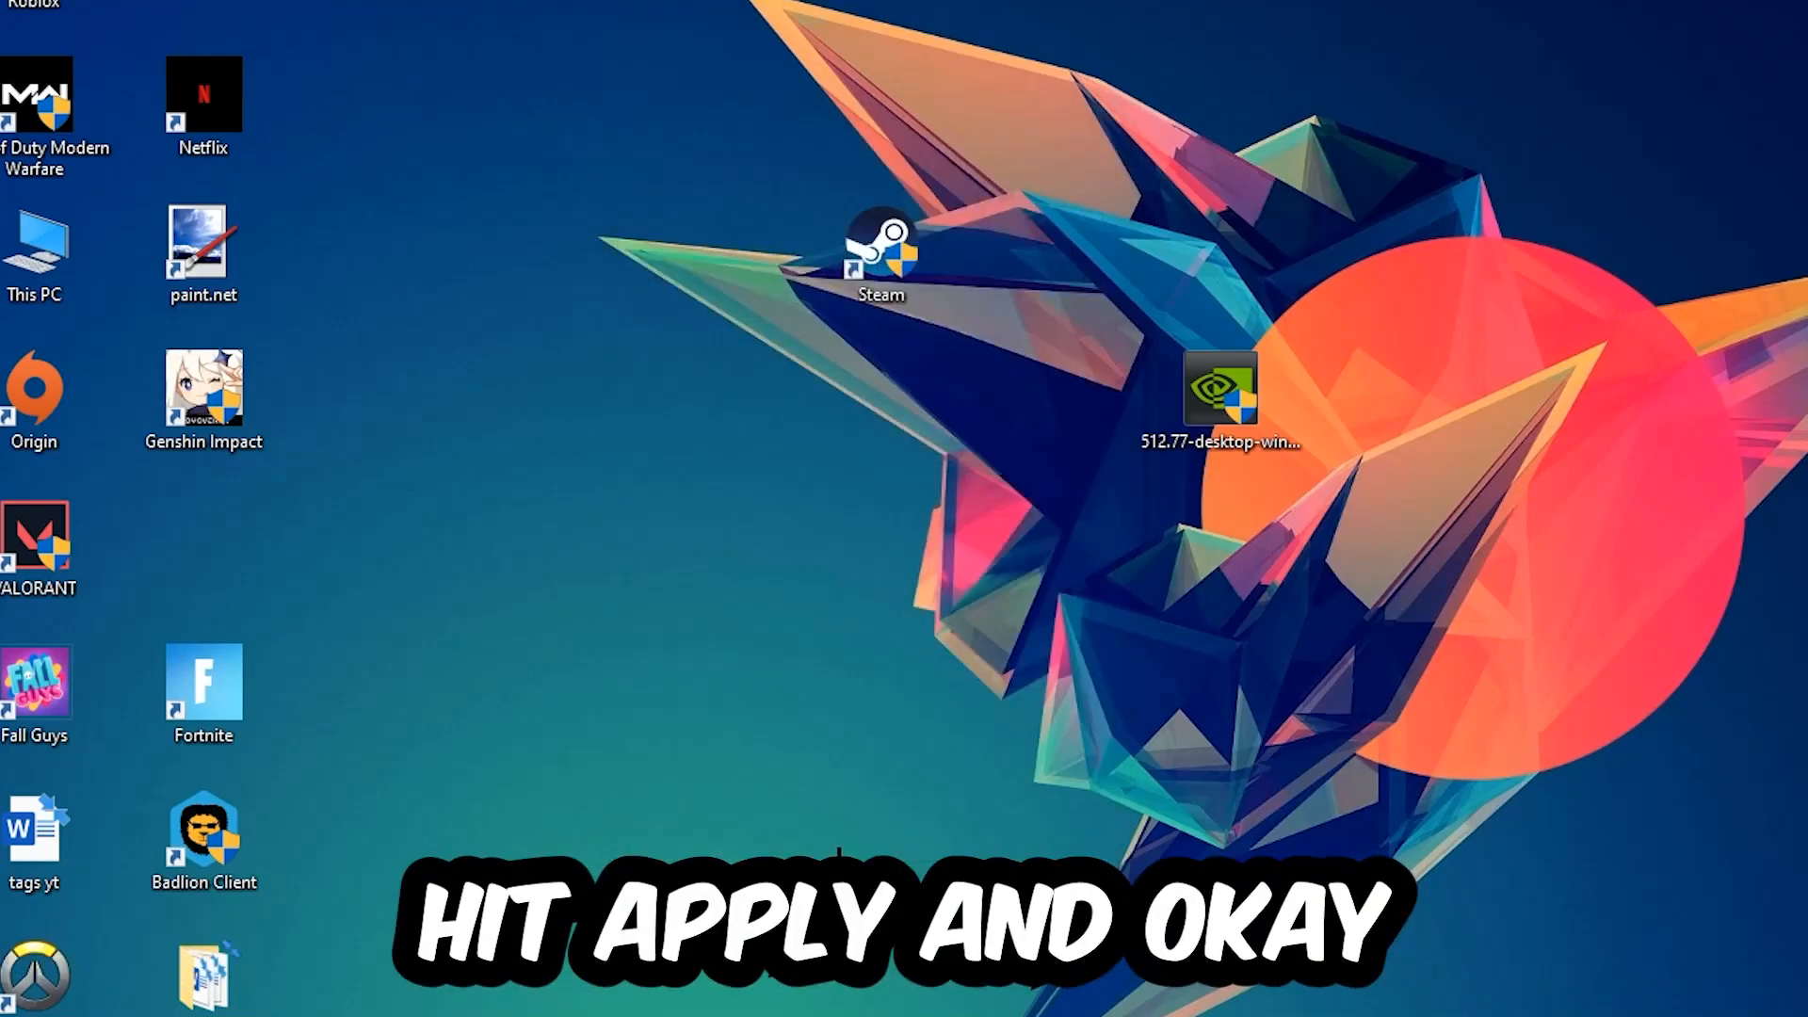